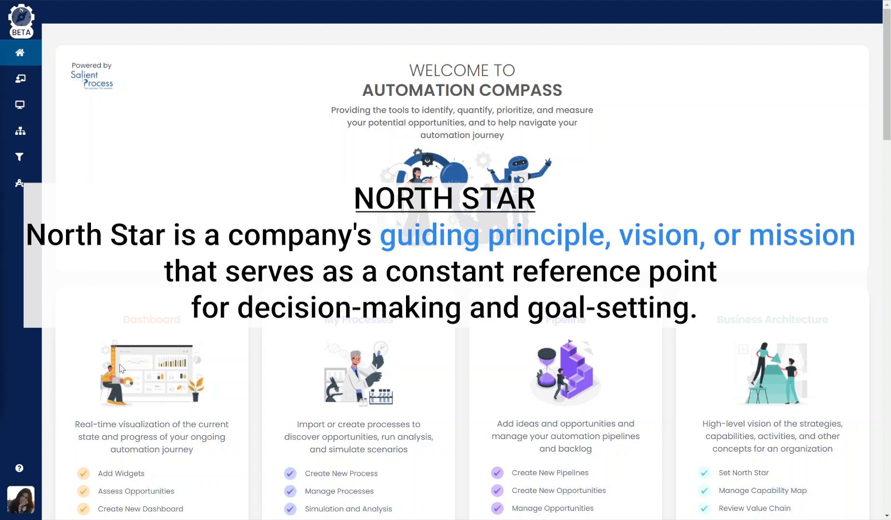
Go to the North Star setup page under Business Architecture.
click(21, 183)
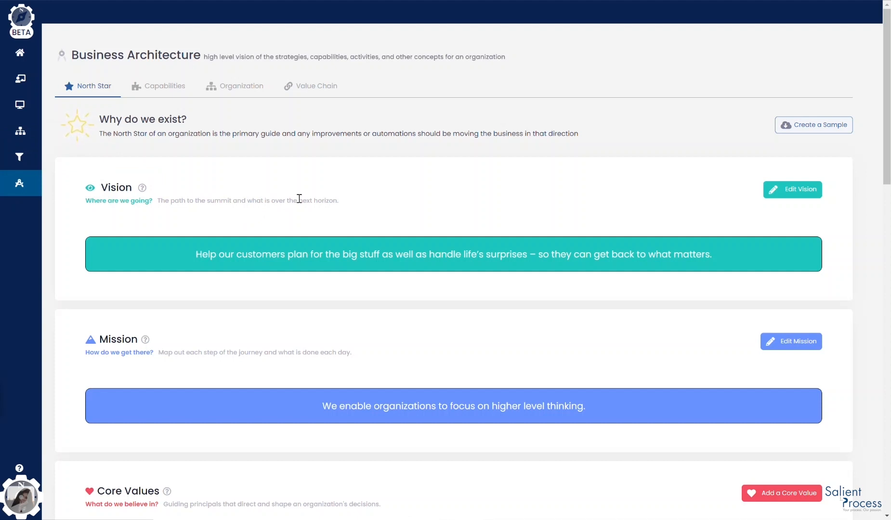
mouse_move(813, 124)
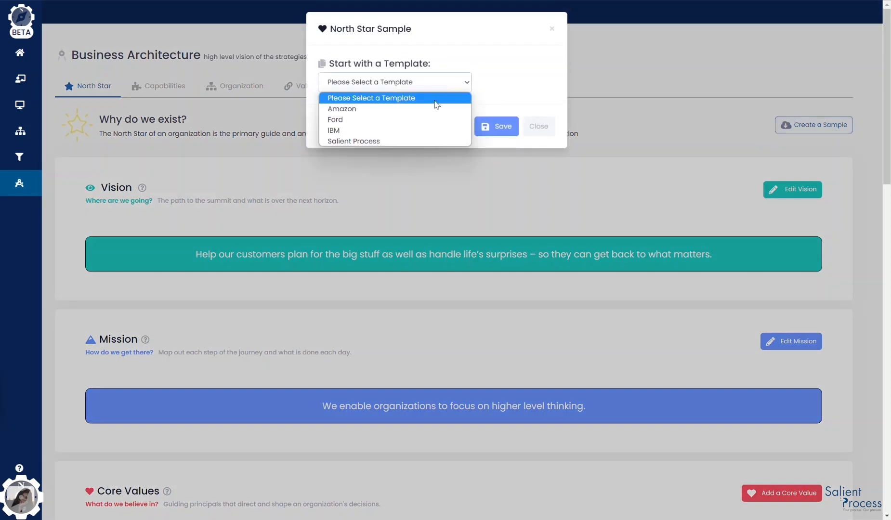
Load the Amazon sample template, confirming deletion of the existing North Star information.
click(343, 109)
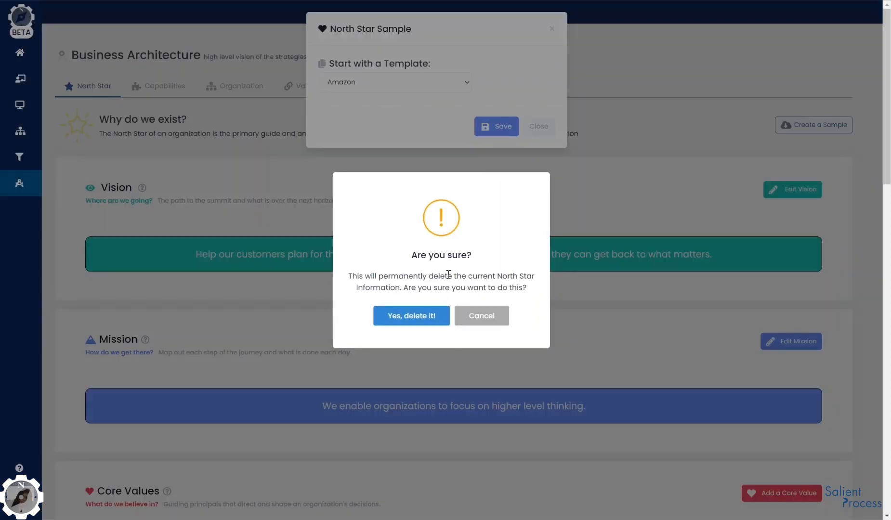
mouse_move(412, 317)
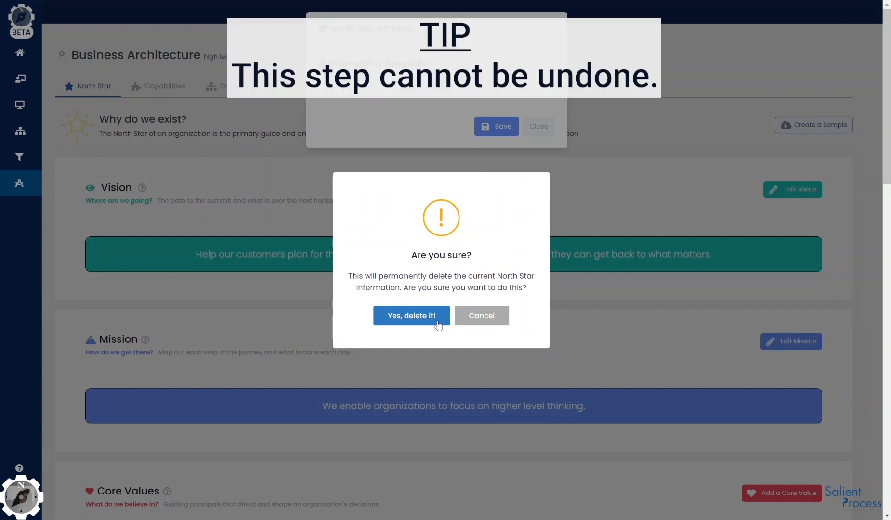
click(412, 316)
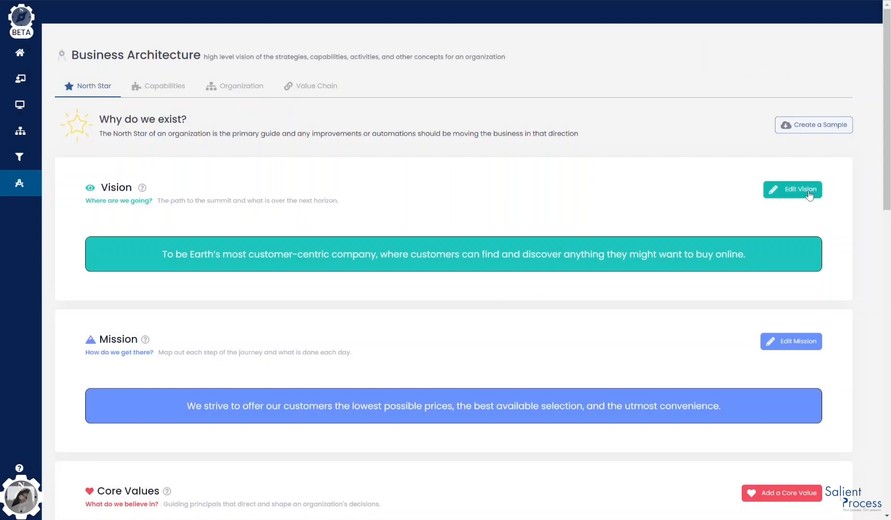
Re-save the Amazon vision statement and then the mission statement unchanged.
click(792, 190)
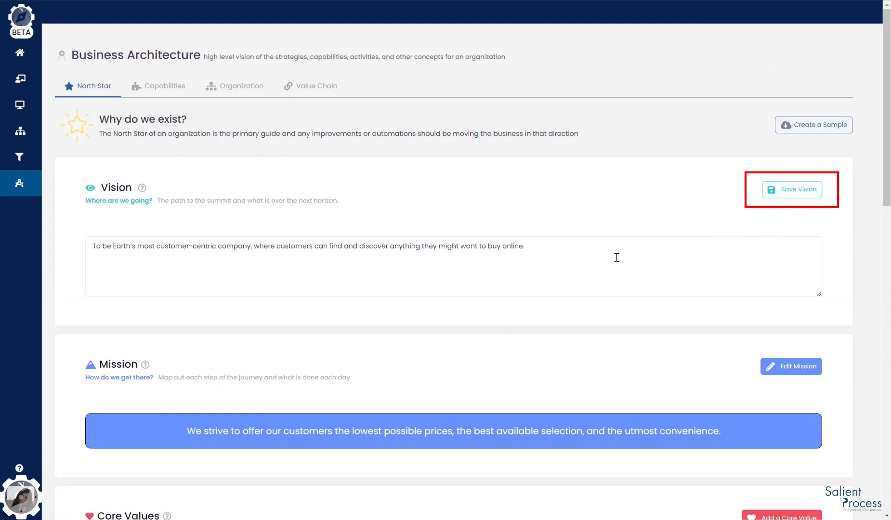
click(792, 189)
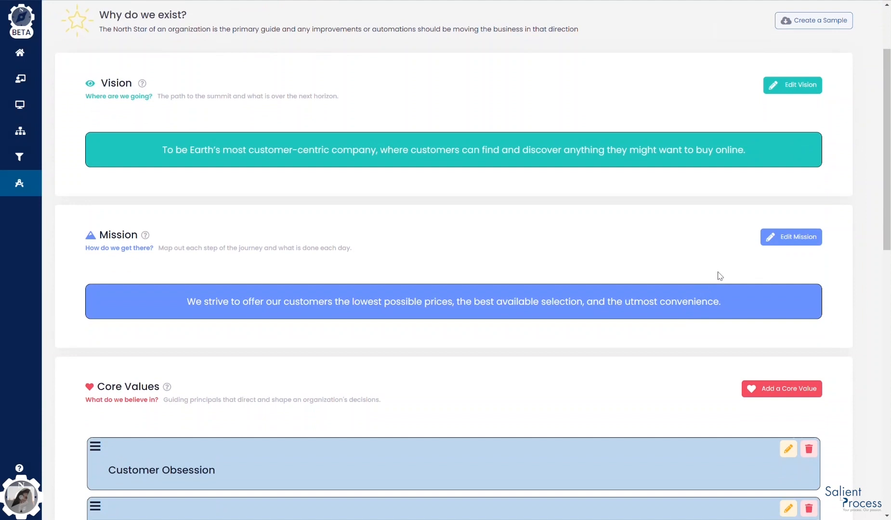
click(792, 237)
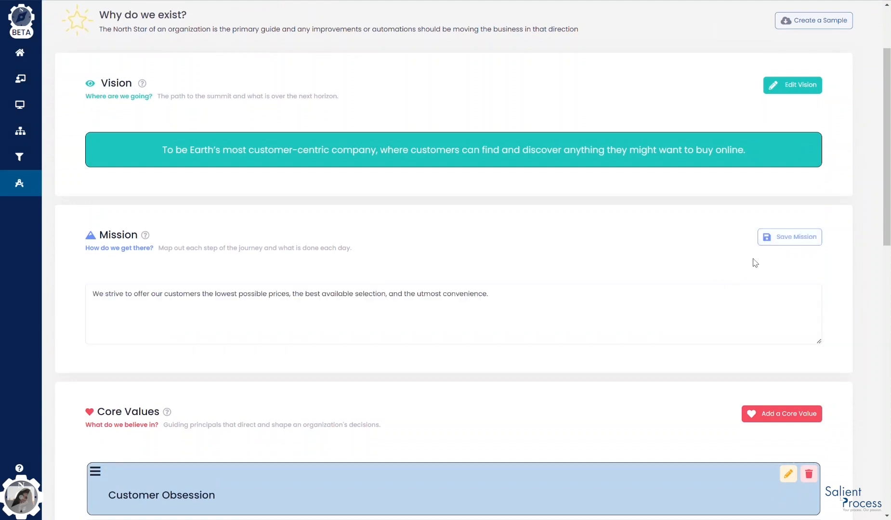
click(789, 237)
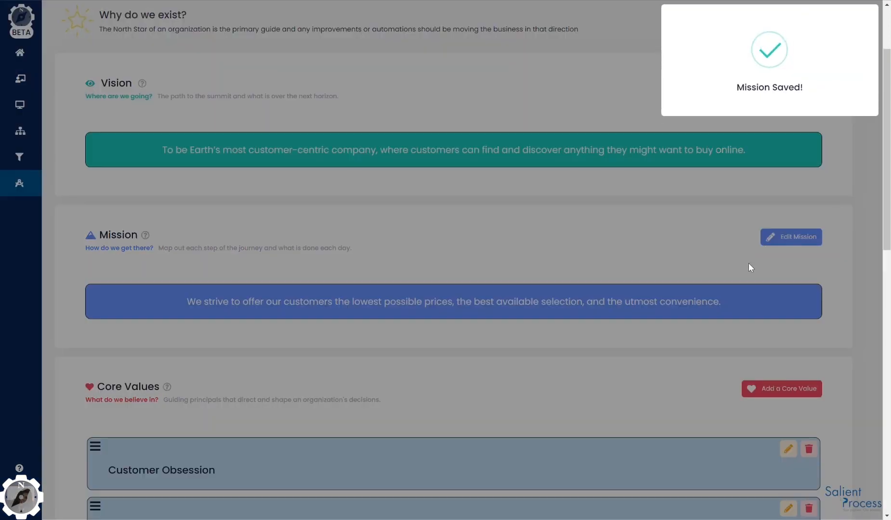
scroll(down, 3)
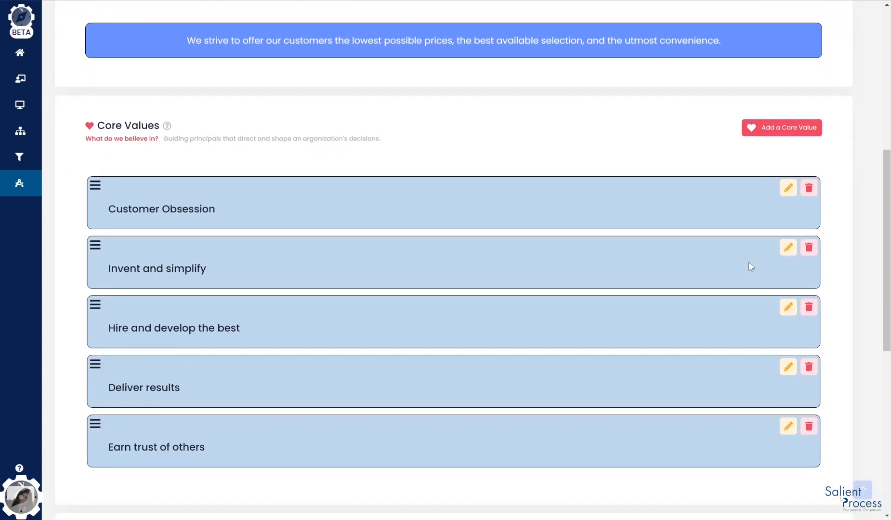
mouse_move(818, 143)
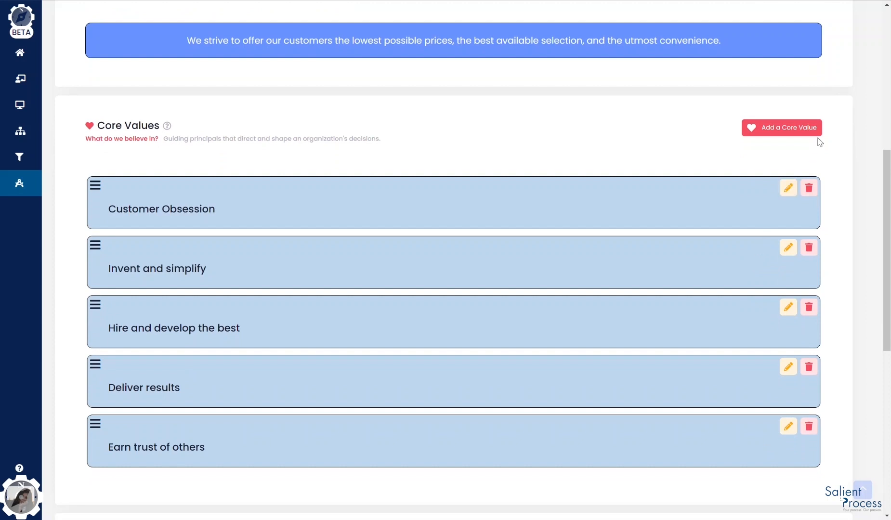
click(782, 127)
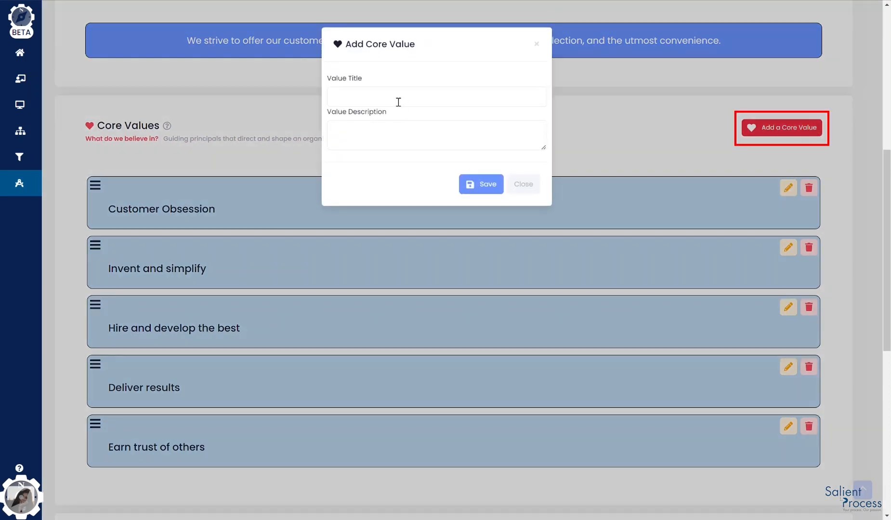
text(New Value)
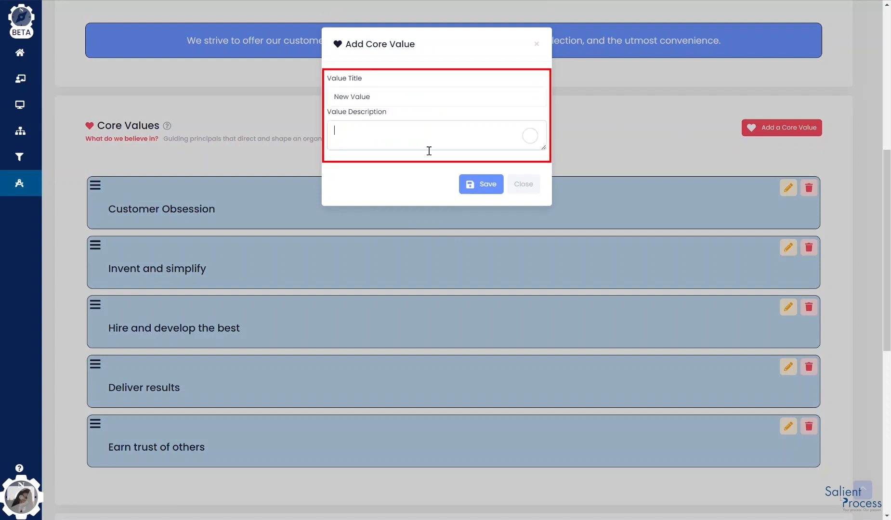
click(480, 184)
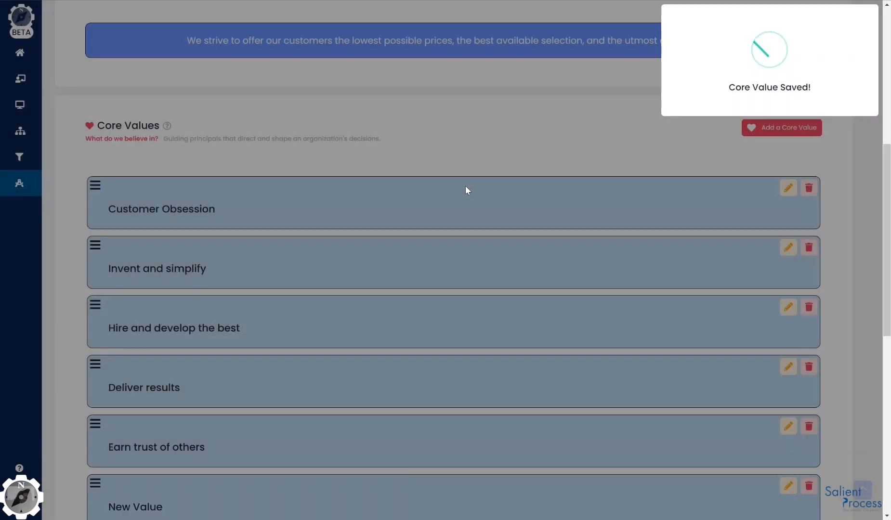
click(808, 433)
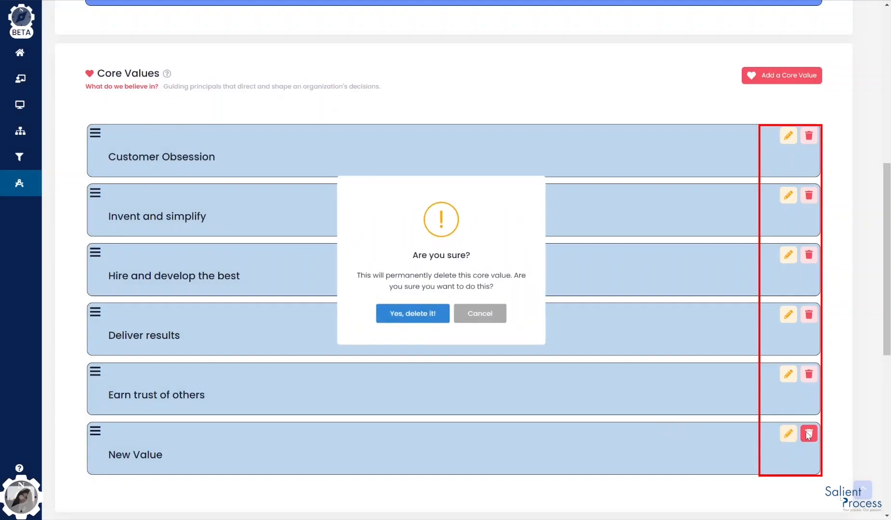
click(411, 313)
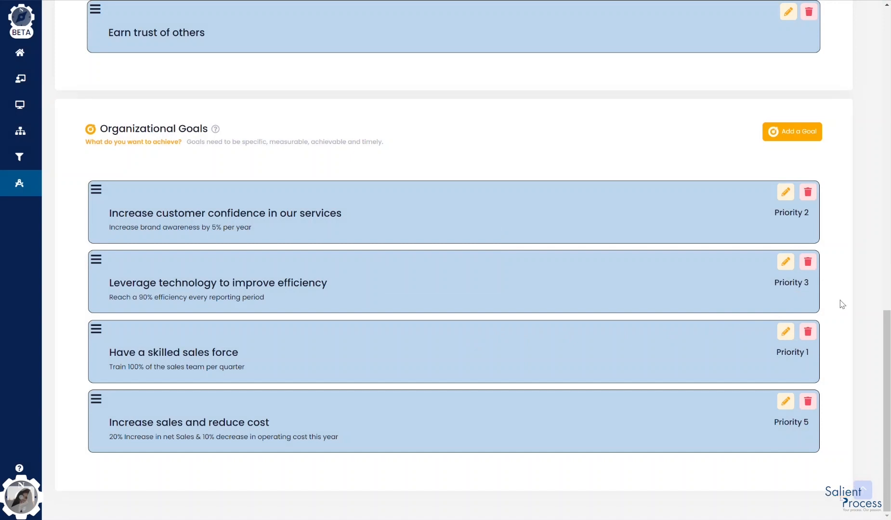
mouse_move(789, 138)
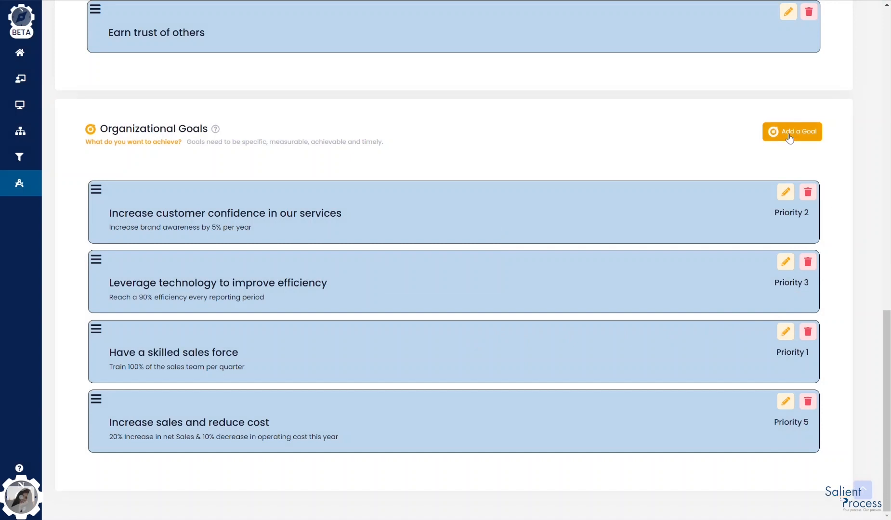
Add organizational goal 'New Goal' with a short description at priority Level 1: Very High and save it.
click(792, 131)
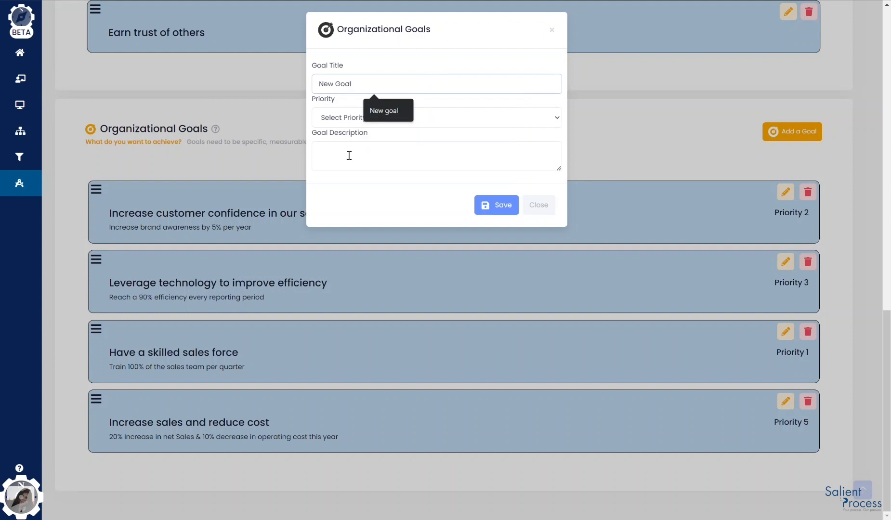
text(Desdcrip)
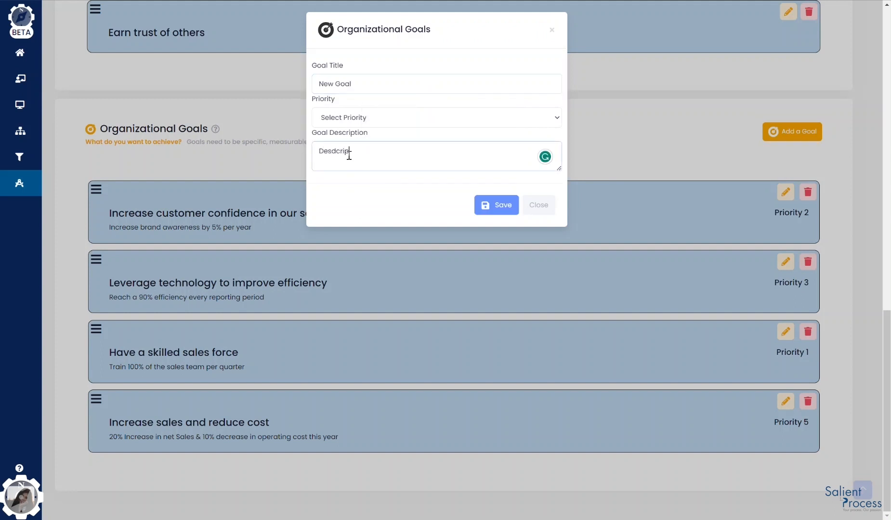
text(tiom)
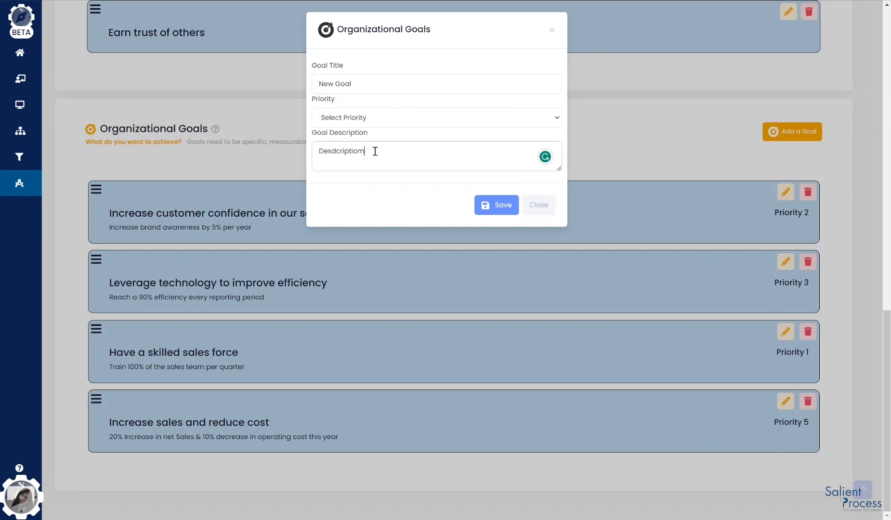
click(434, 117)
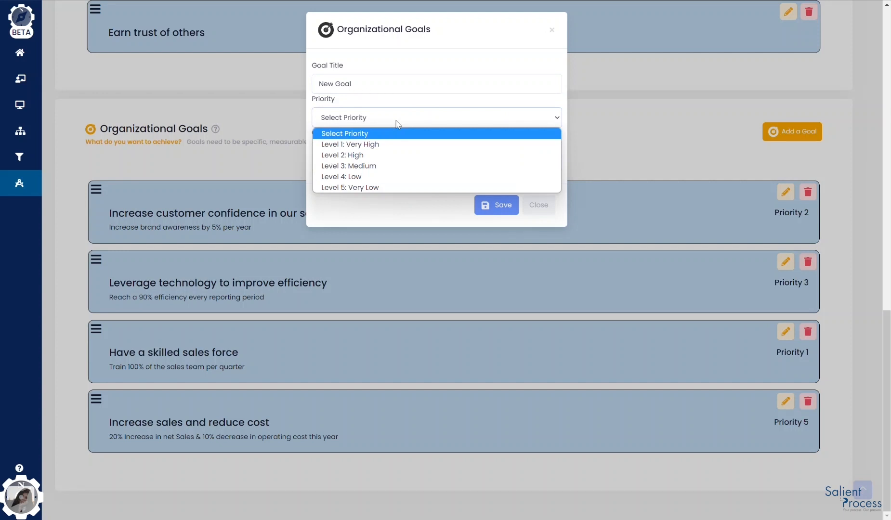
click(350, 144)
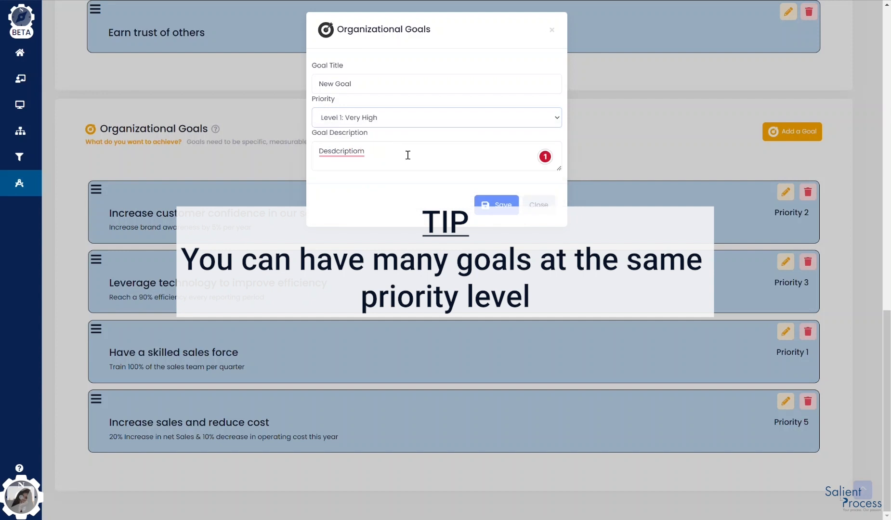
click(495, 206)
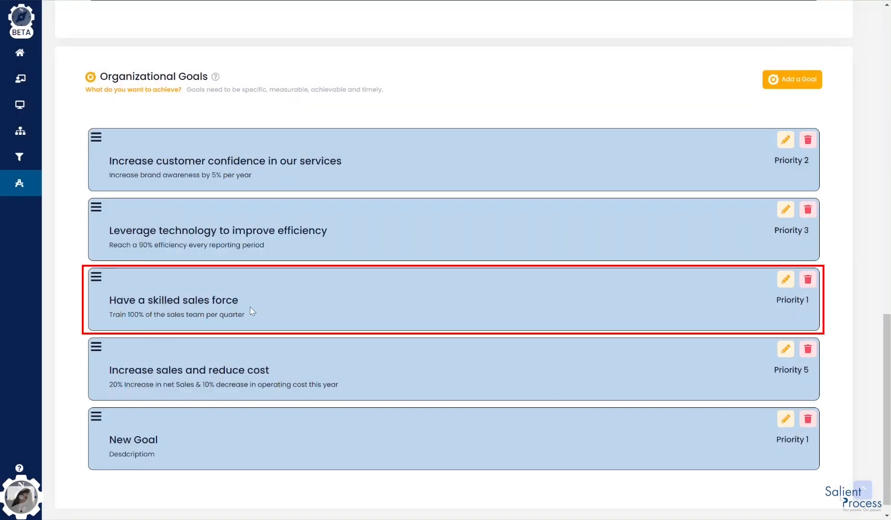
double_click(174, 301)
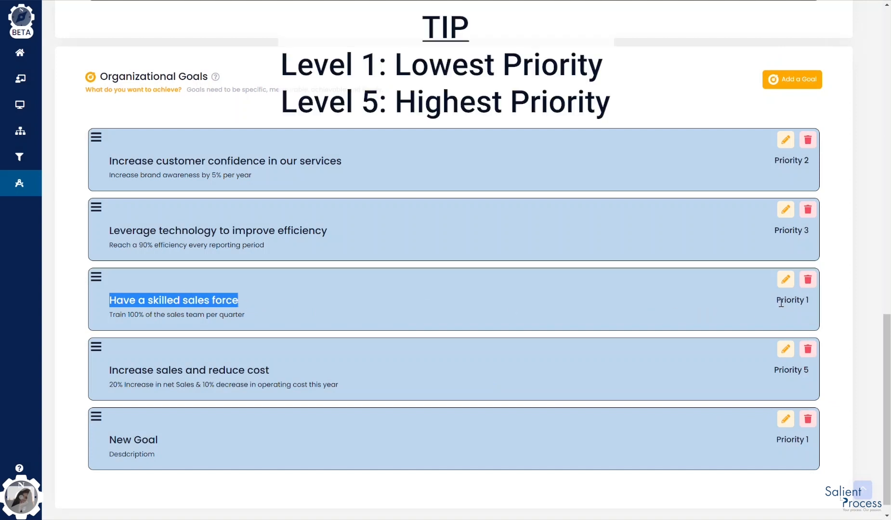